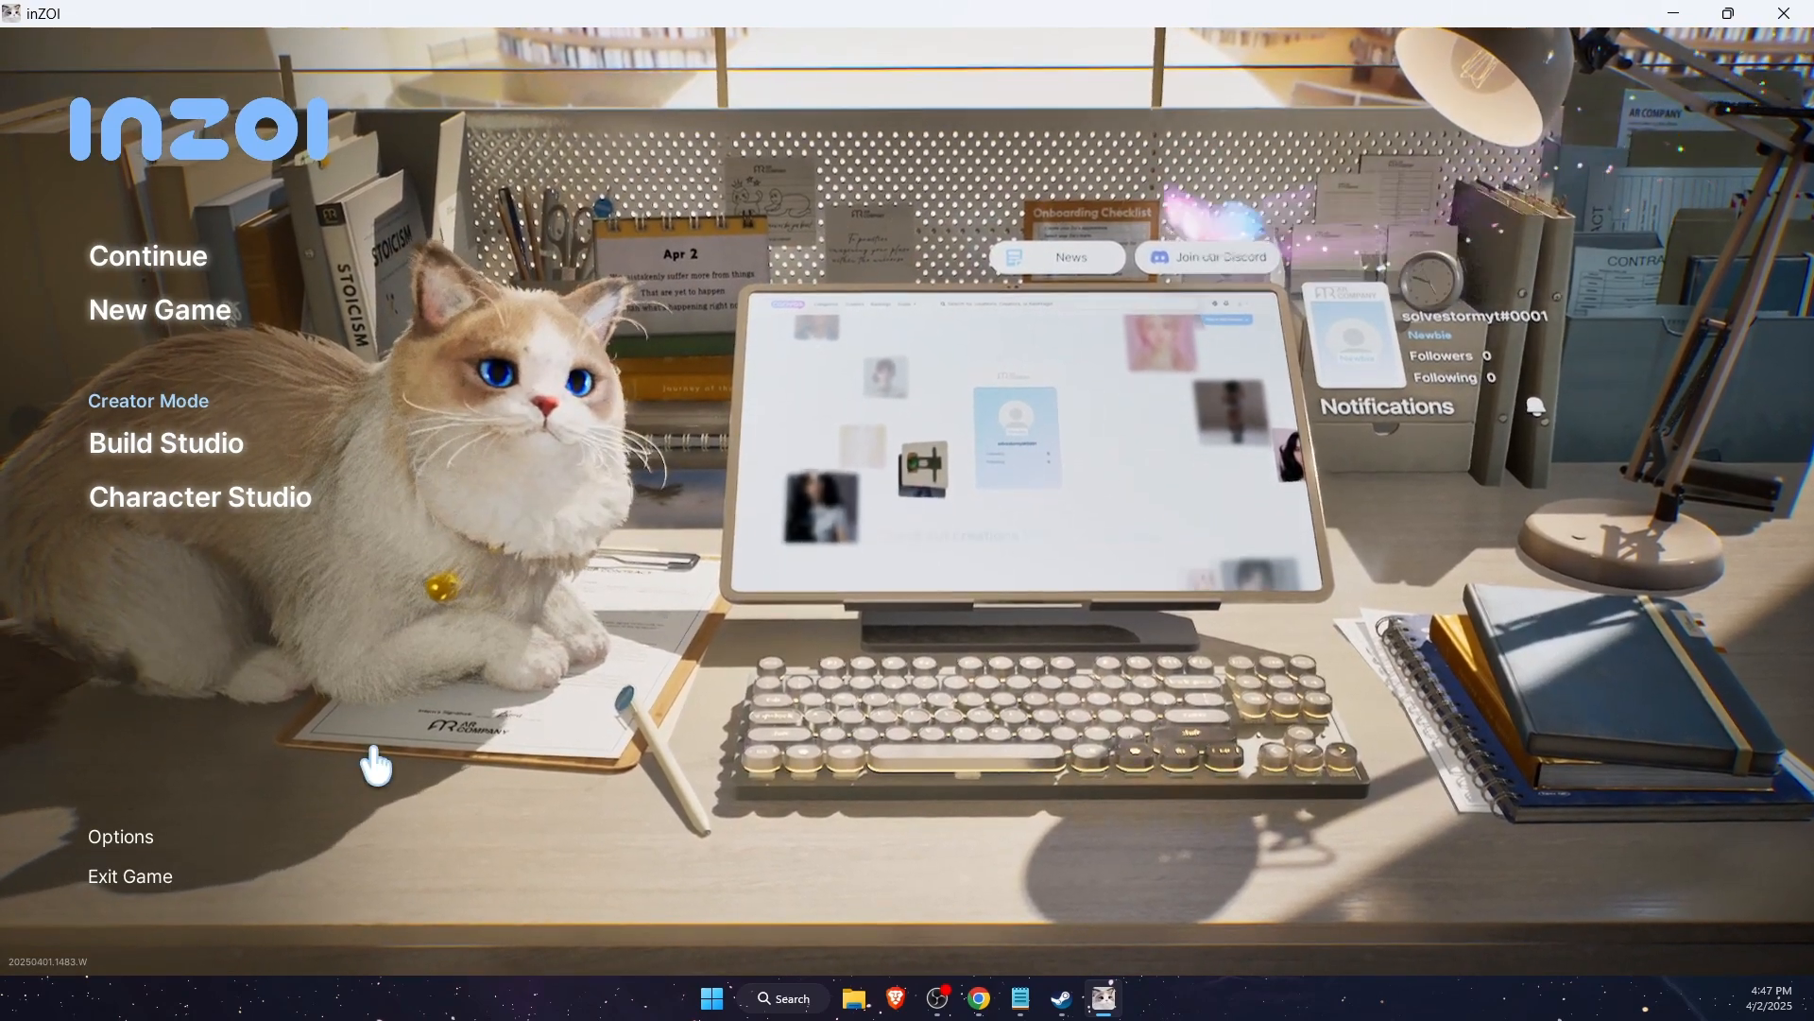
Enter Game Options from the main menu, landing on the Graphics settings
{"action": "left_click", "coordinate": [121, 835]}
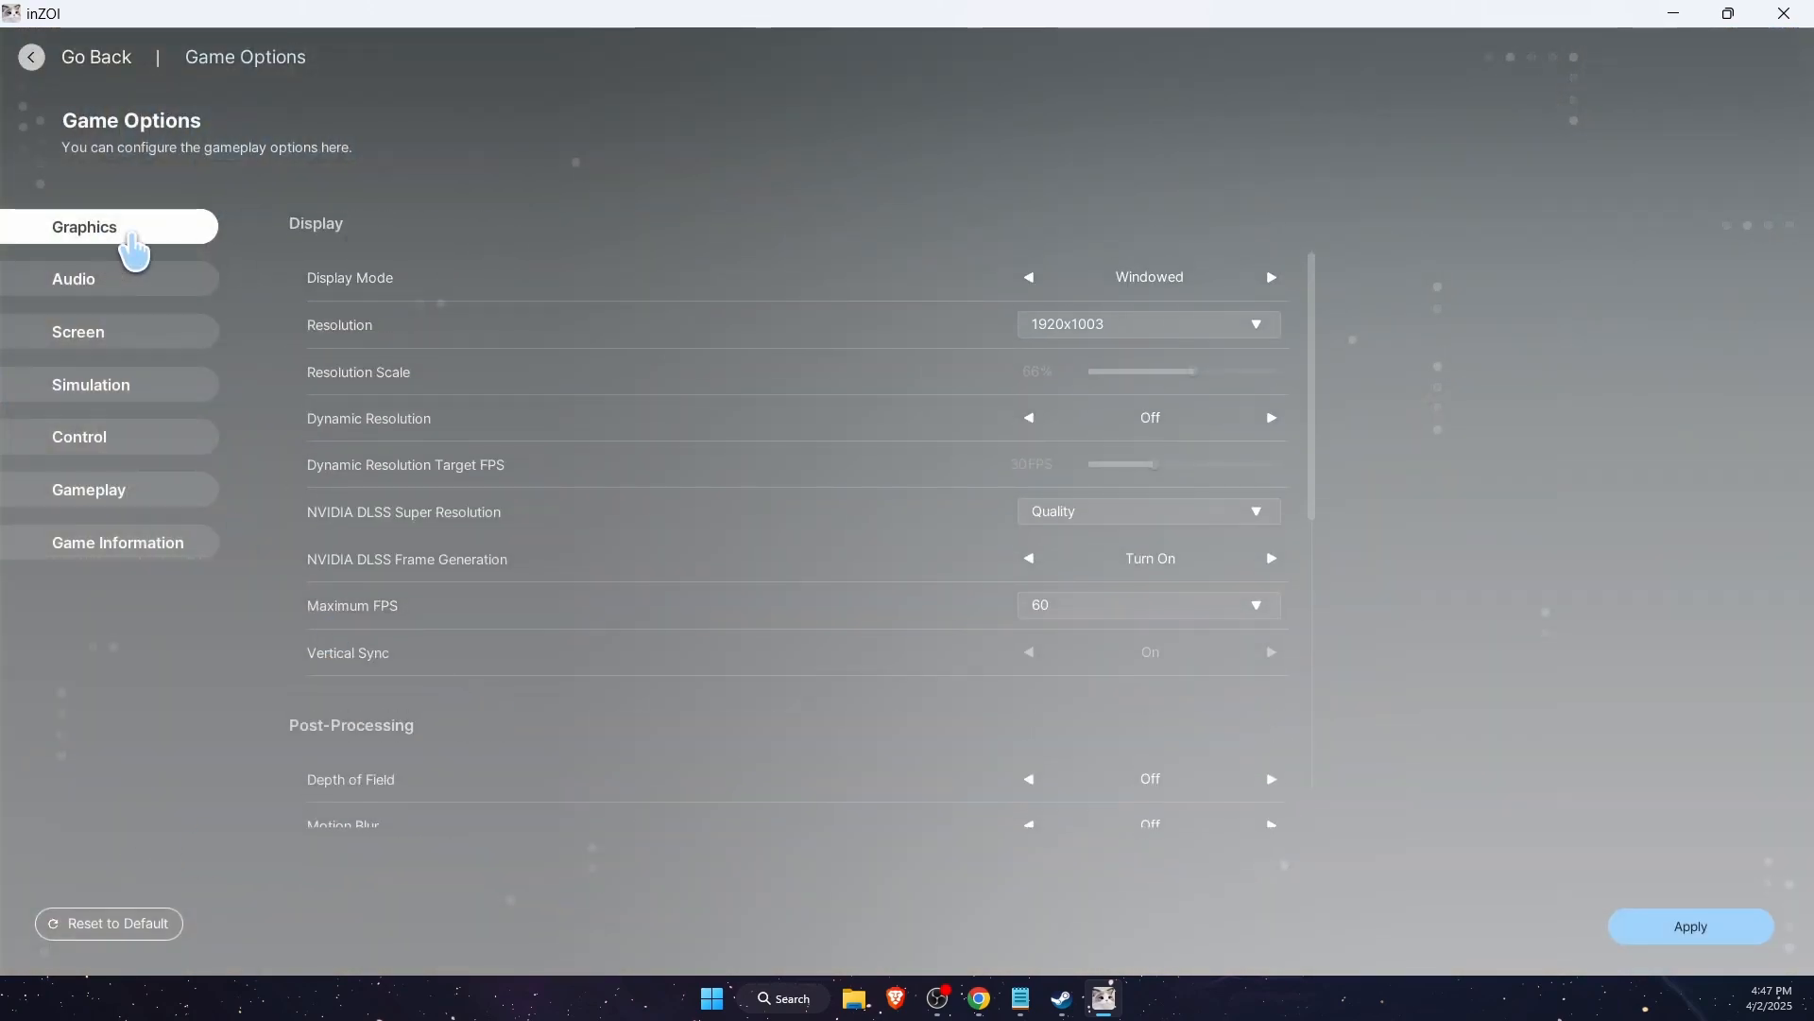
{"action": "mouse_move", "coordinate": [338, 295]}
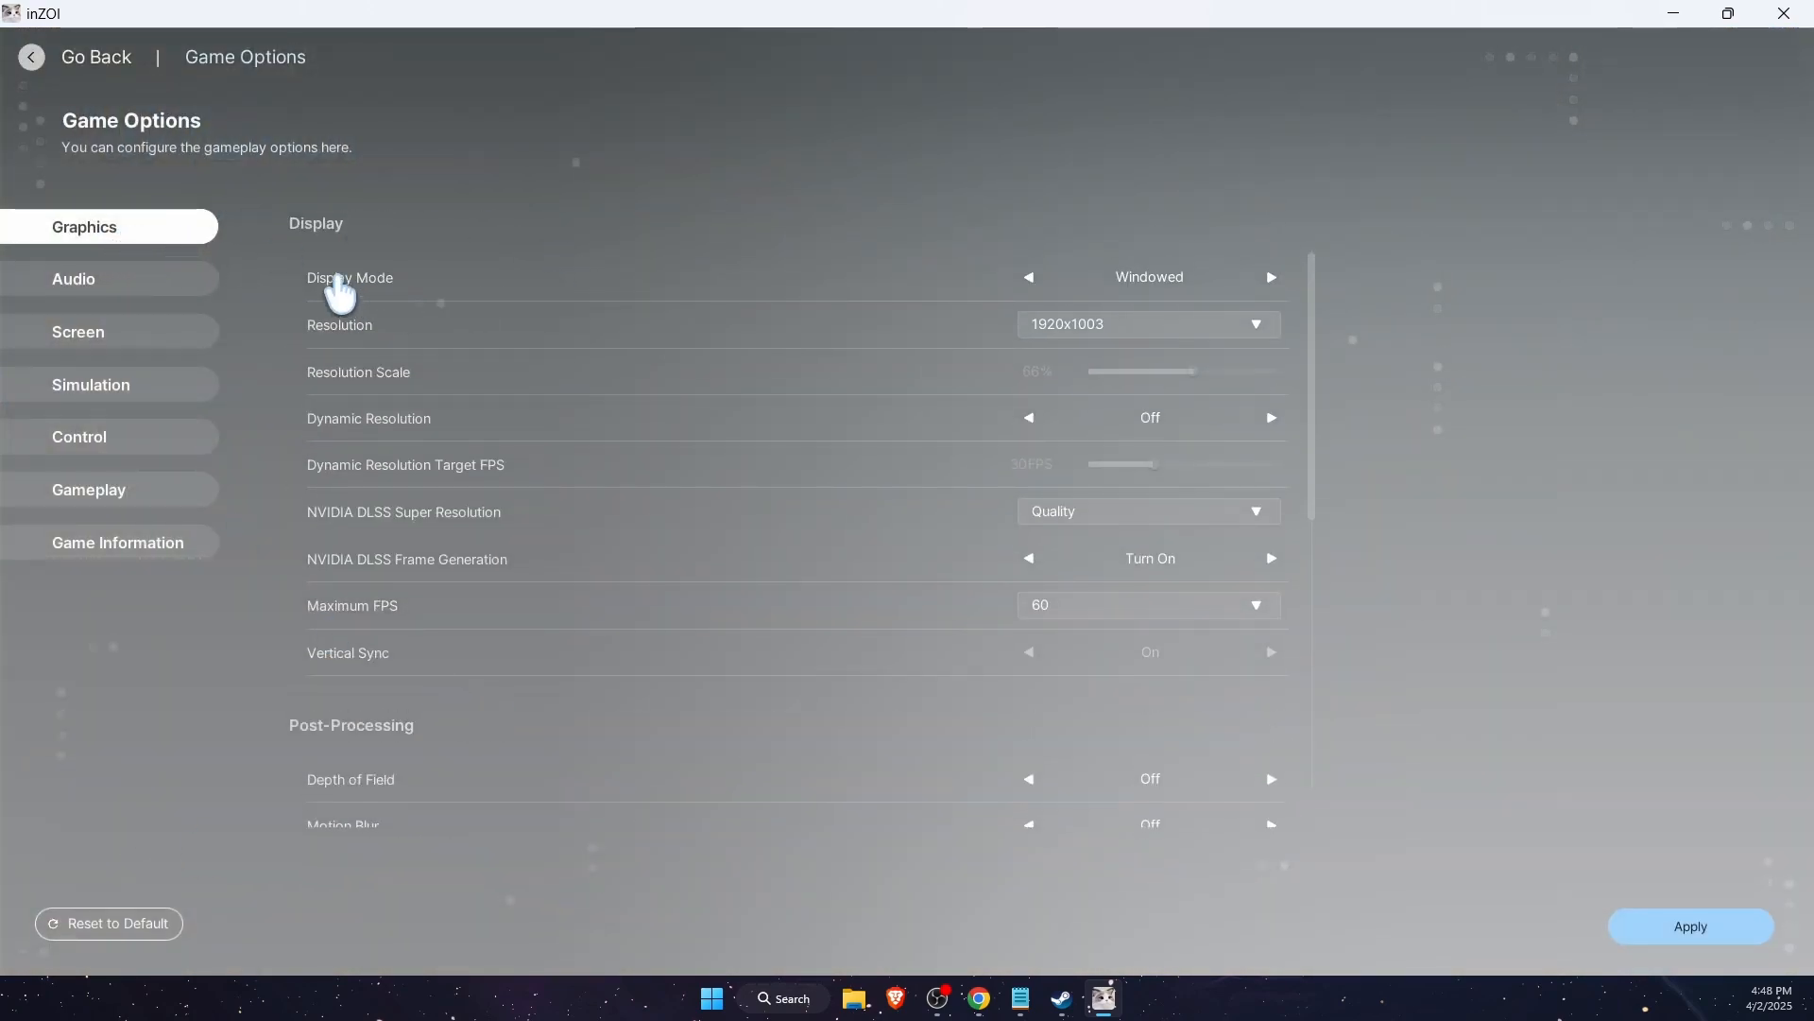
Set display mode to Fullscreen at 1920x1080 and raise resolution scale to 100%
{"action": "left_click", "coordinate": [1270, 276]}
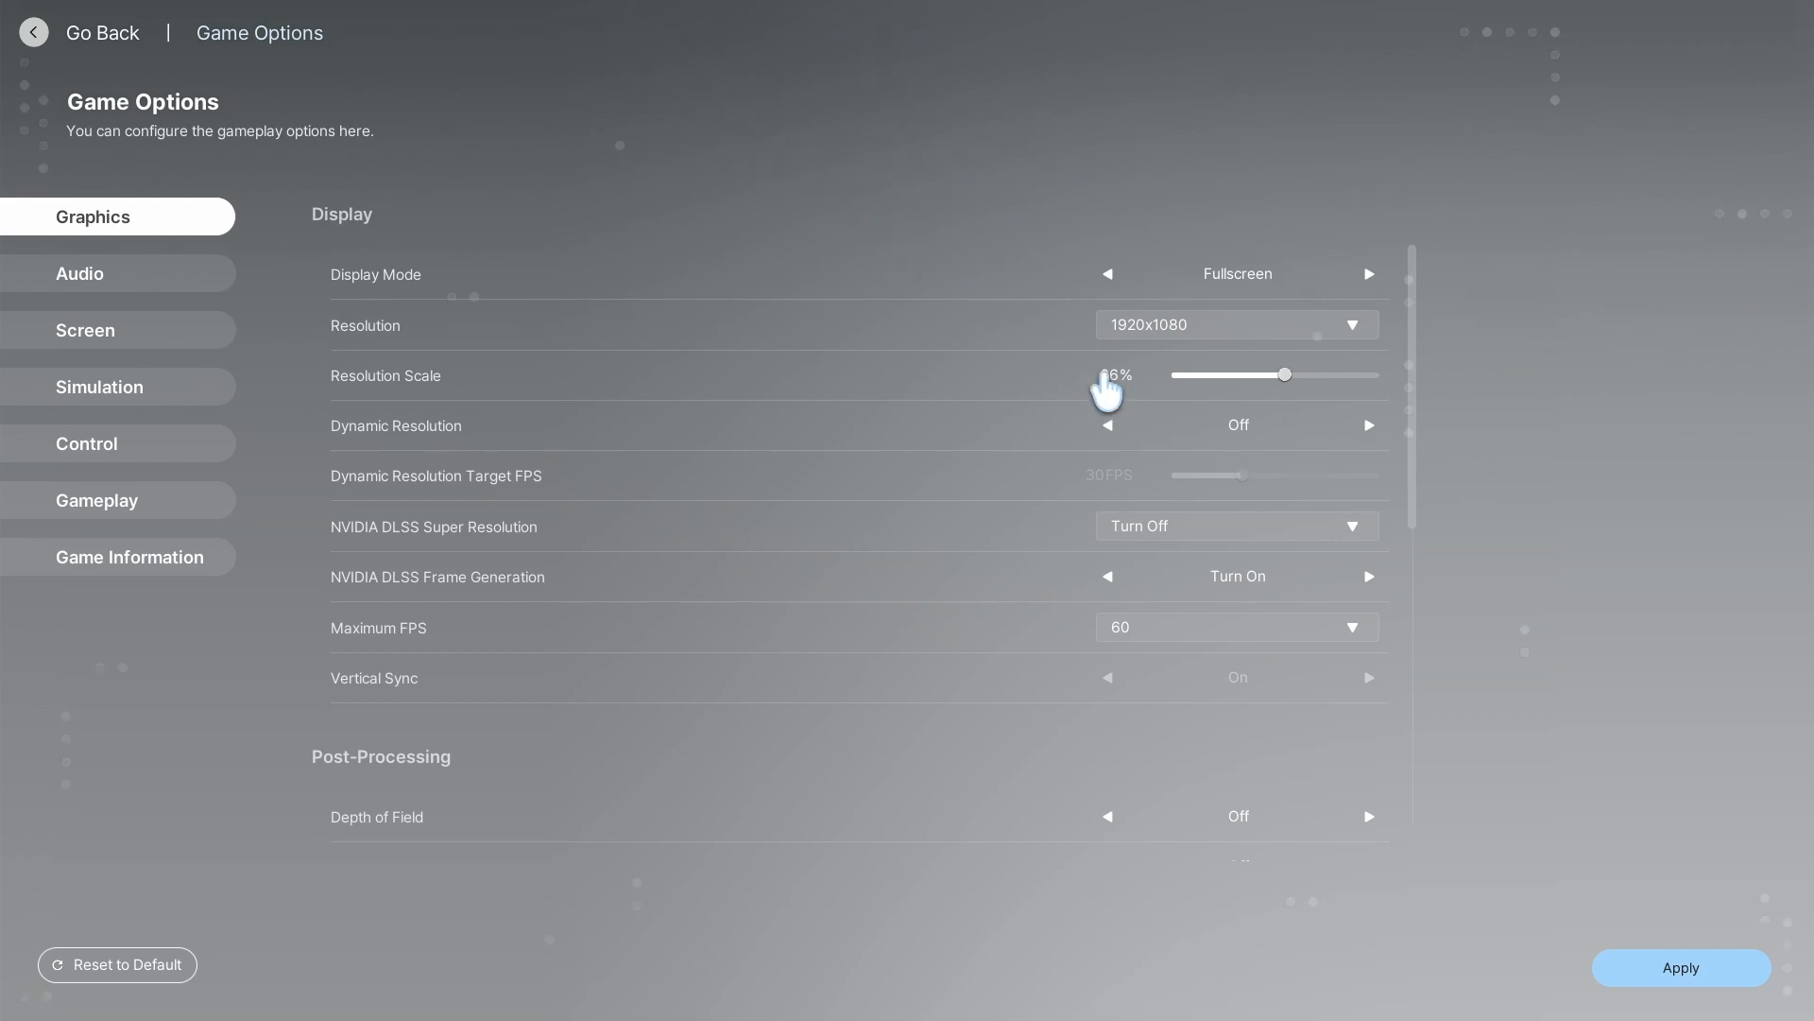
{"action": "left_click_drag", "start_coordinate": [1105, 374], "coordinate": [1287, 374]}
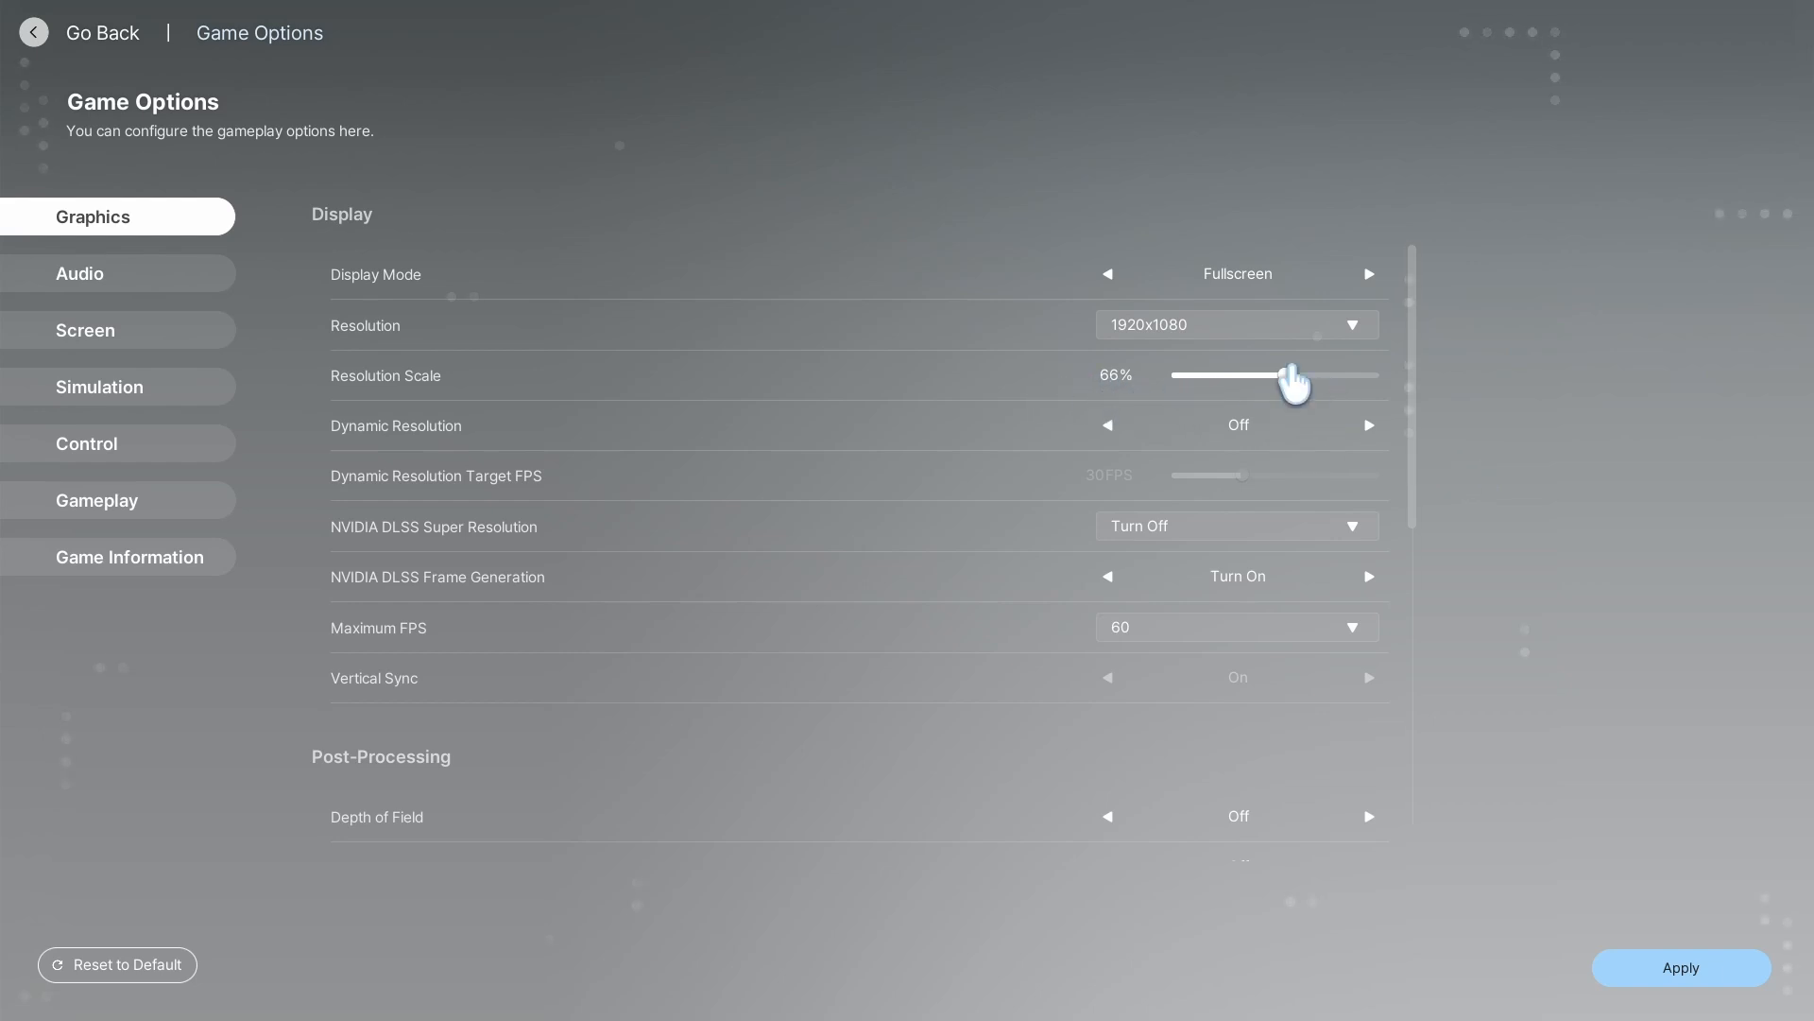
{"action": "left_click", "coordinate": [1369, 426]}
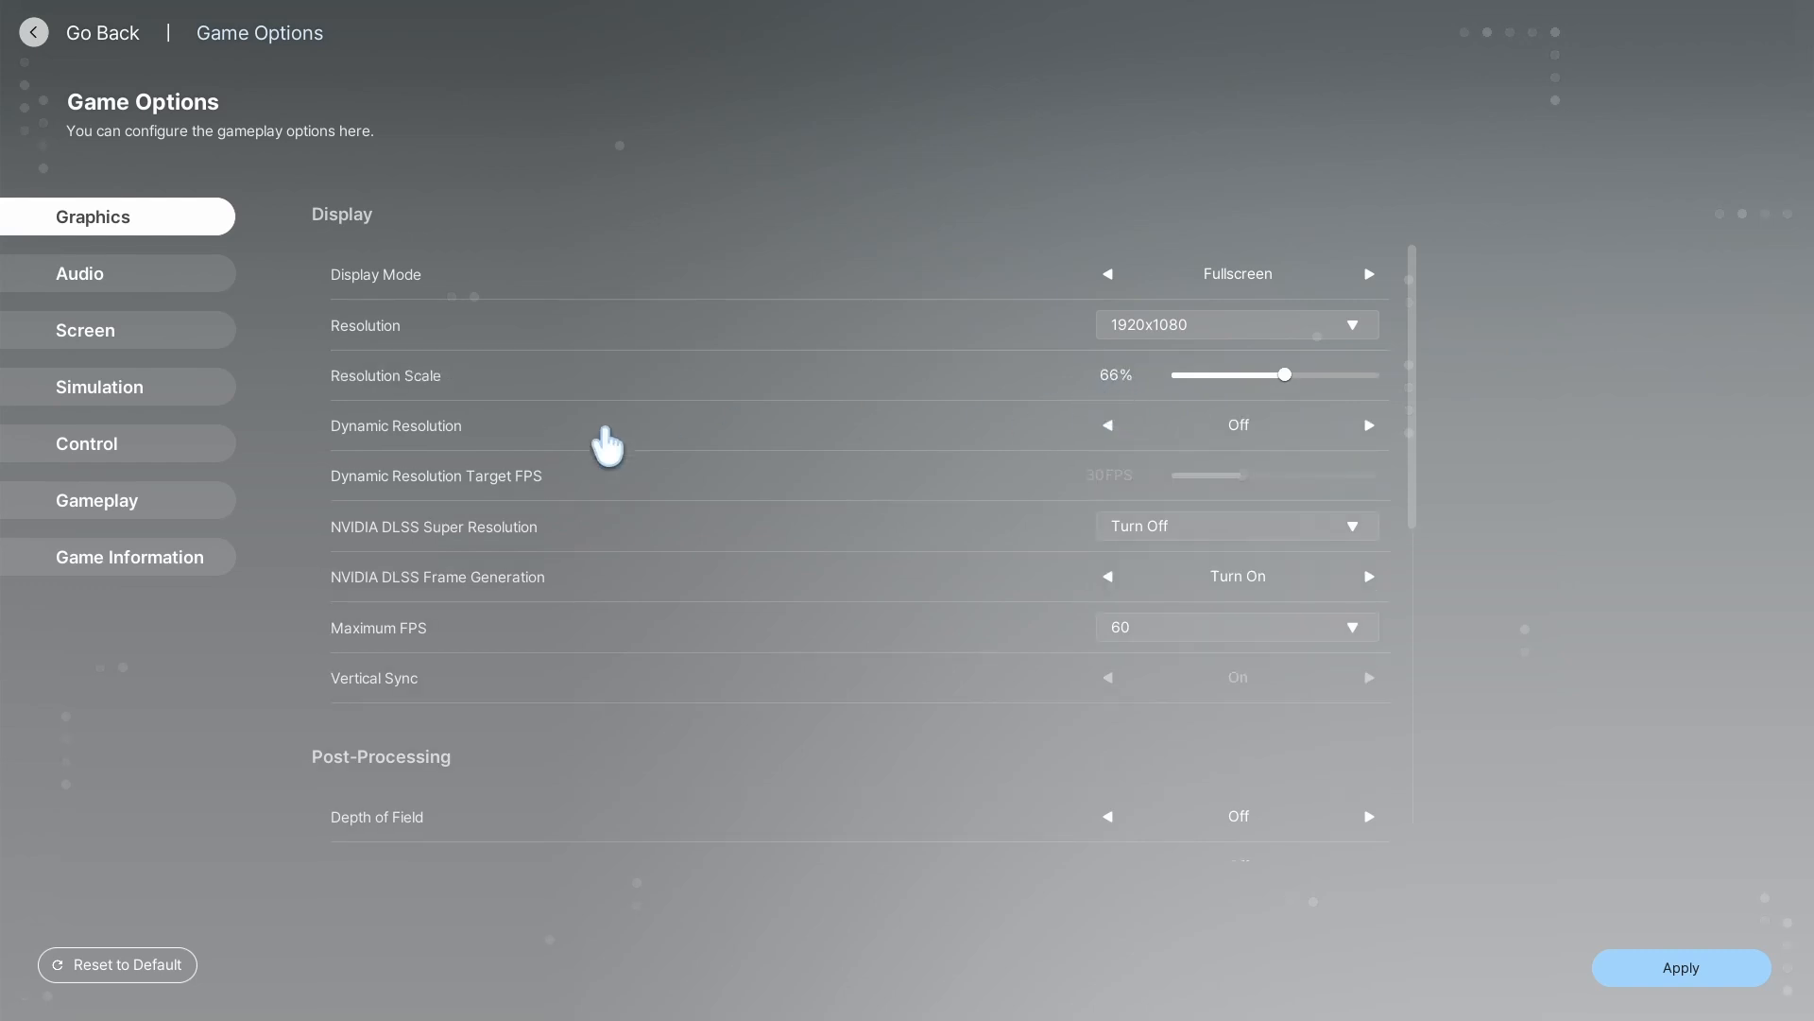
{"action": "left_click_drag", "start_coordinate": [1285, 375], "coordinate": [1374, 374]}
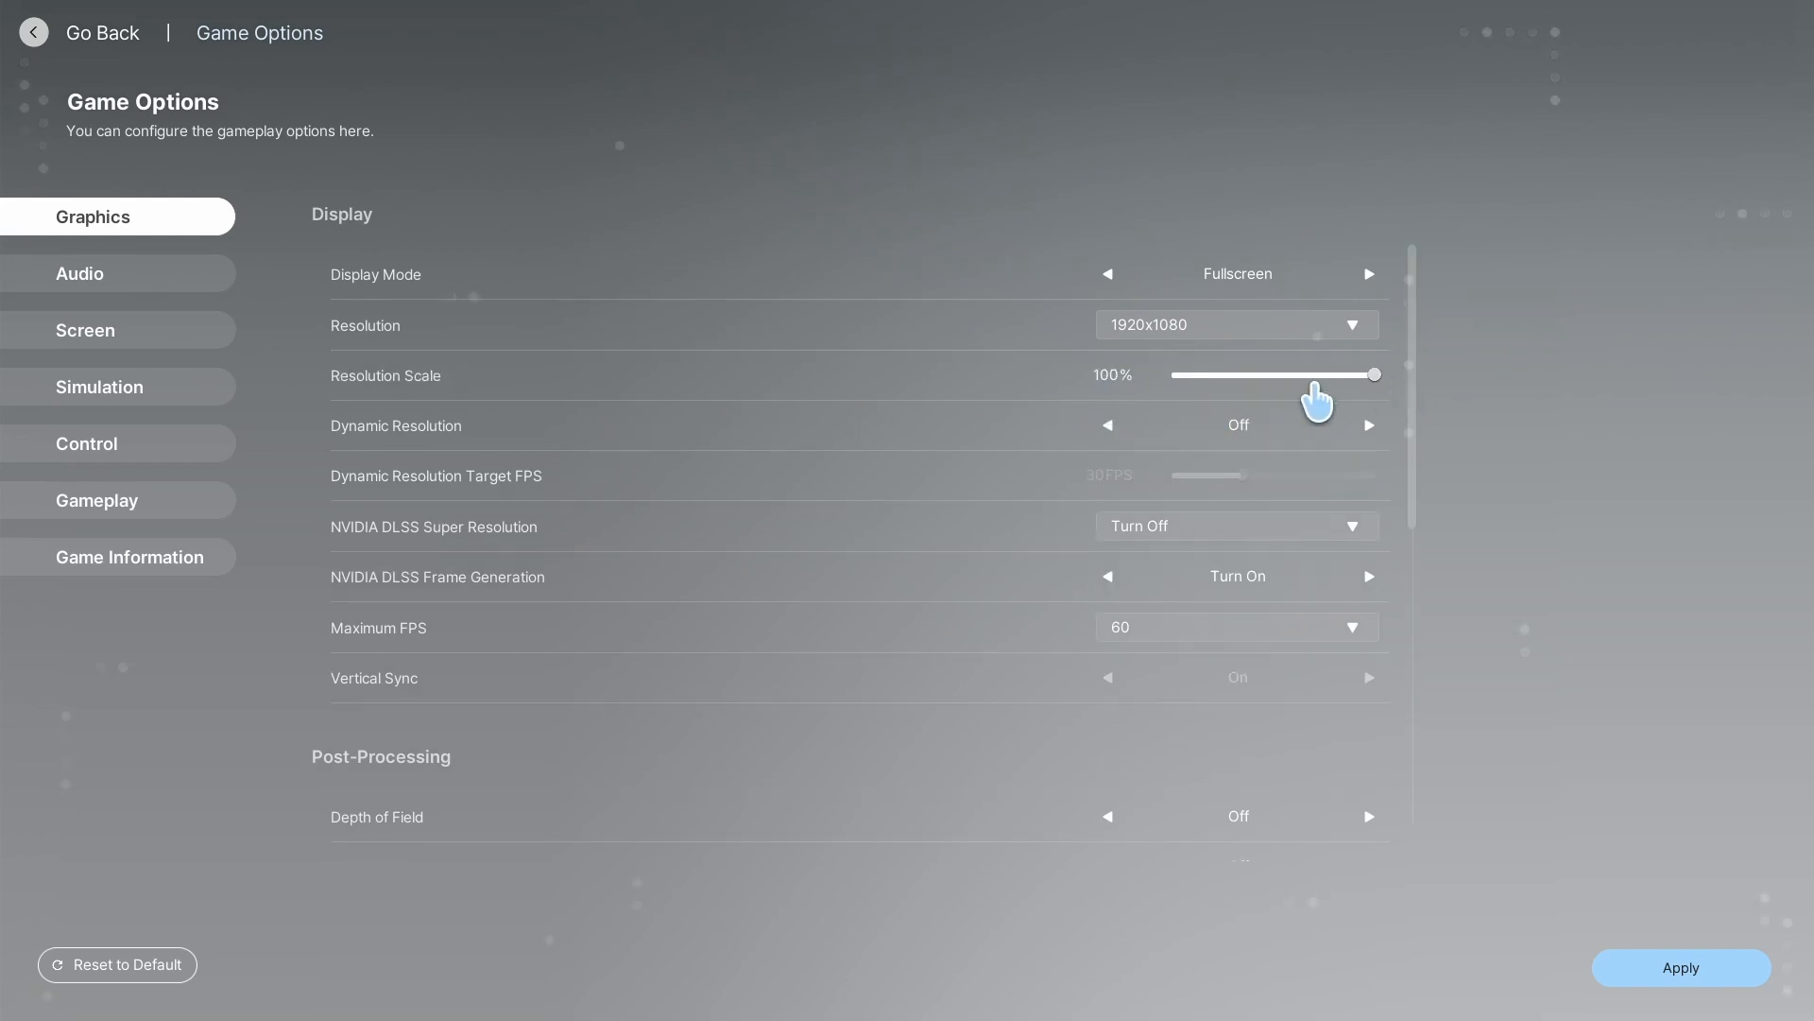
{"action": "mouse_move", "coordinate": [1417, 468]}
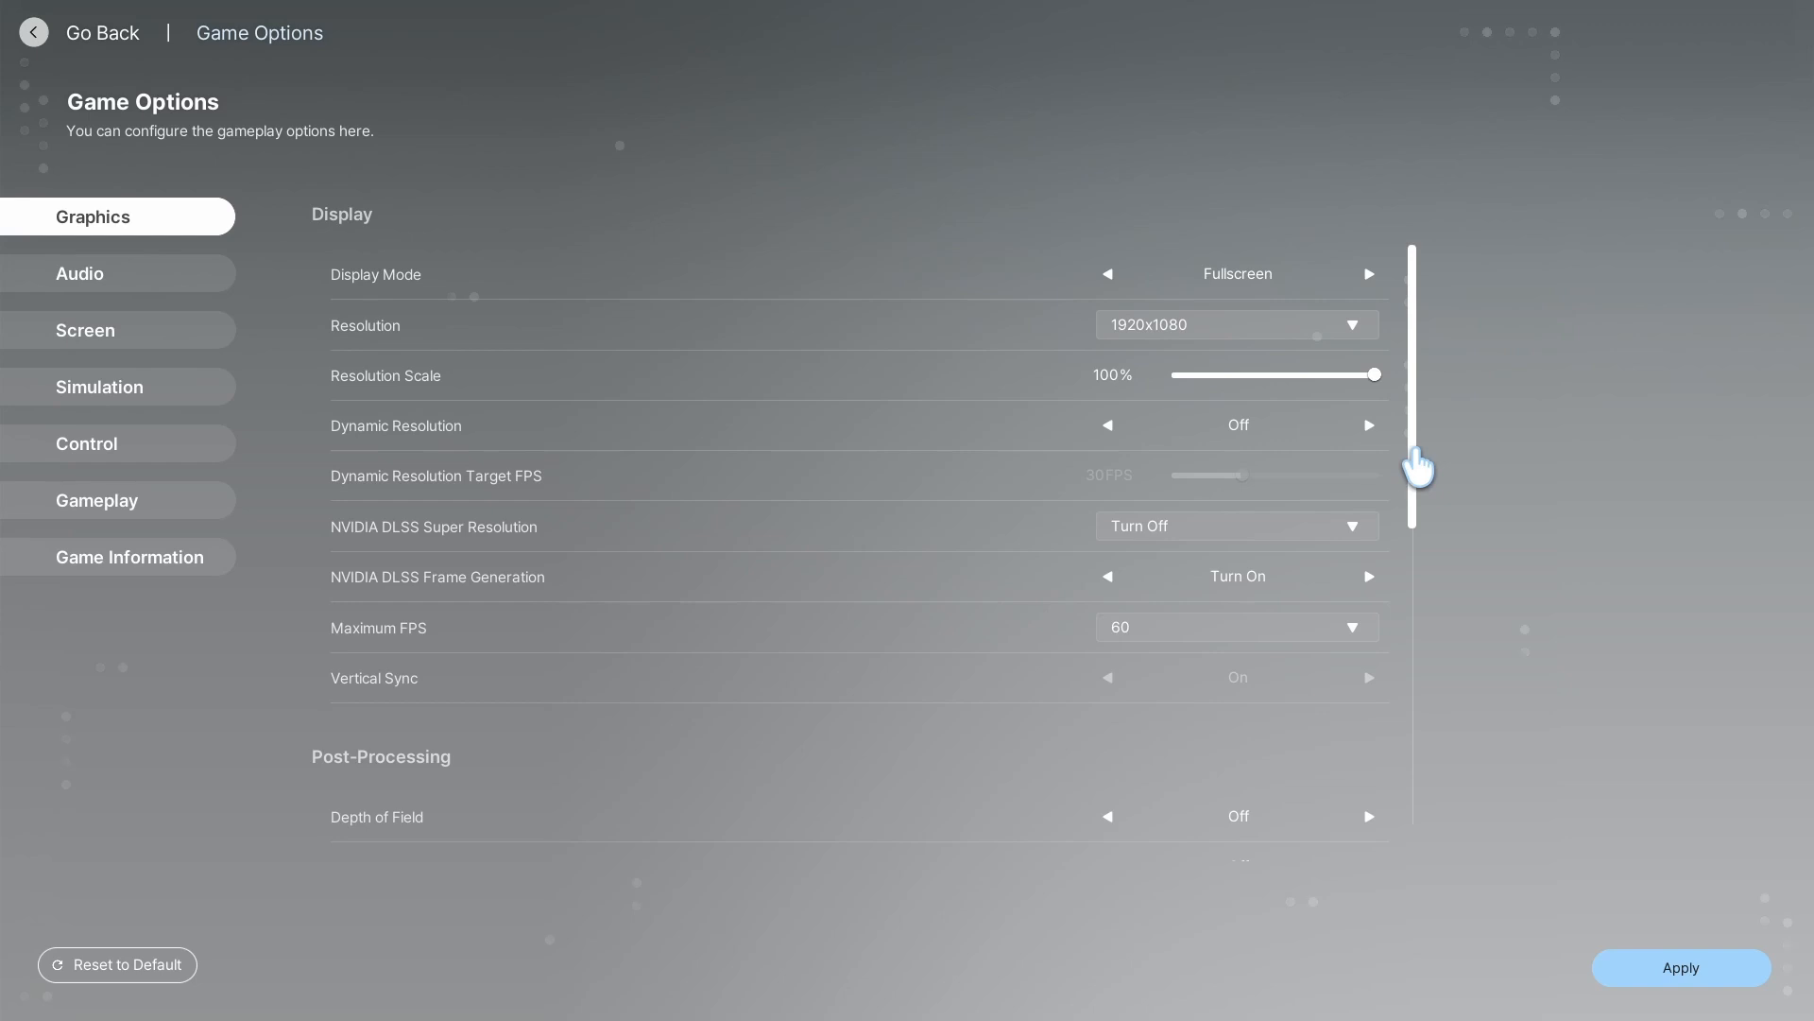
{"action": "scroll", "scroll_direction": "down", "scroll_amount": 3}
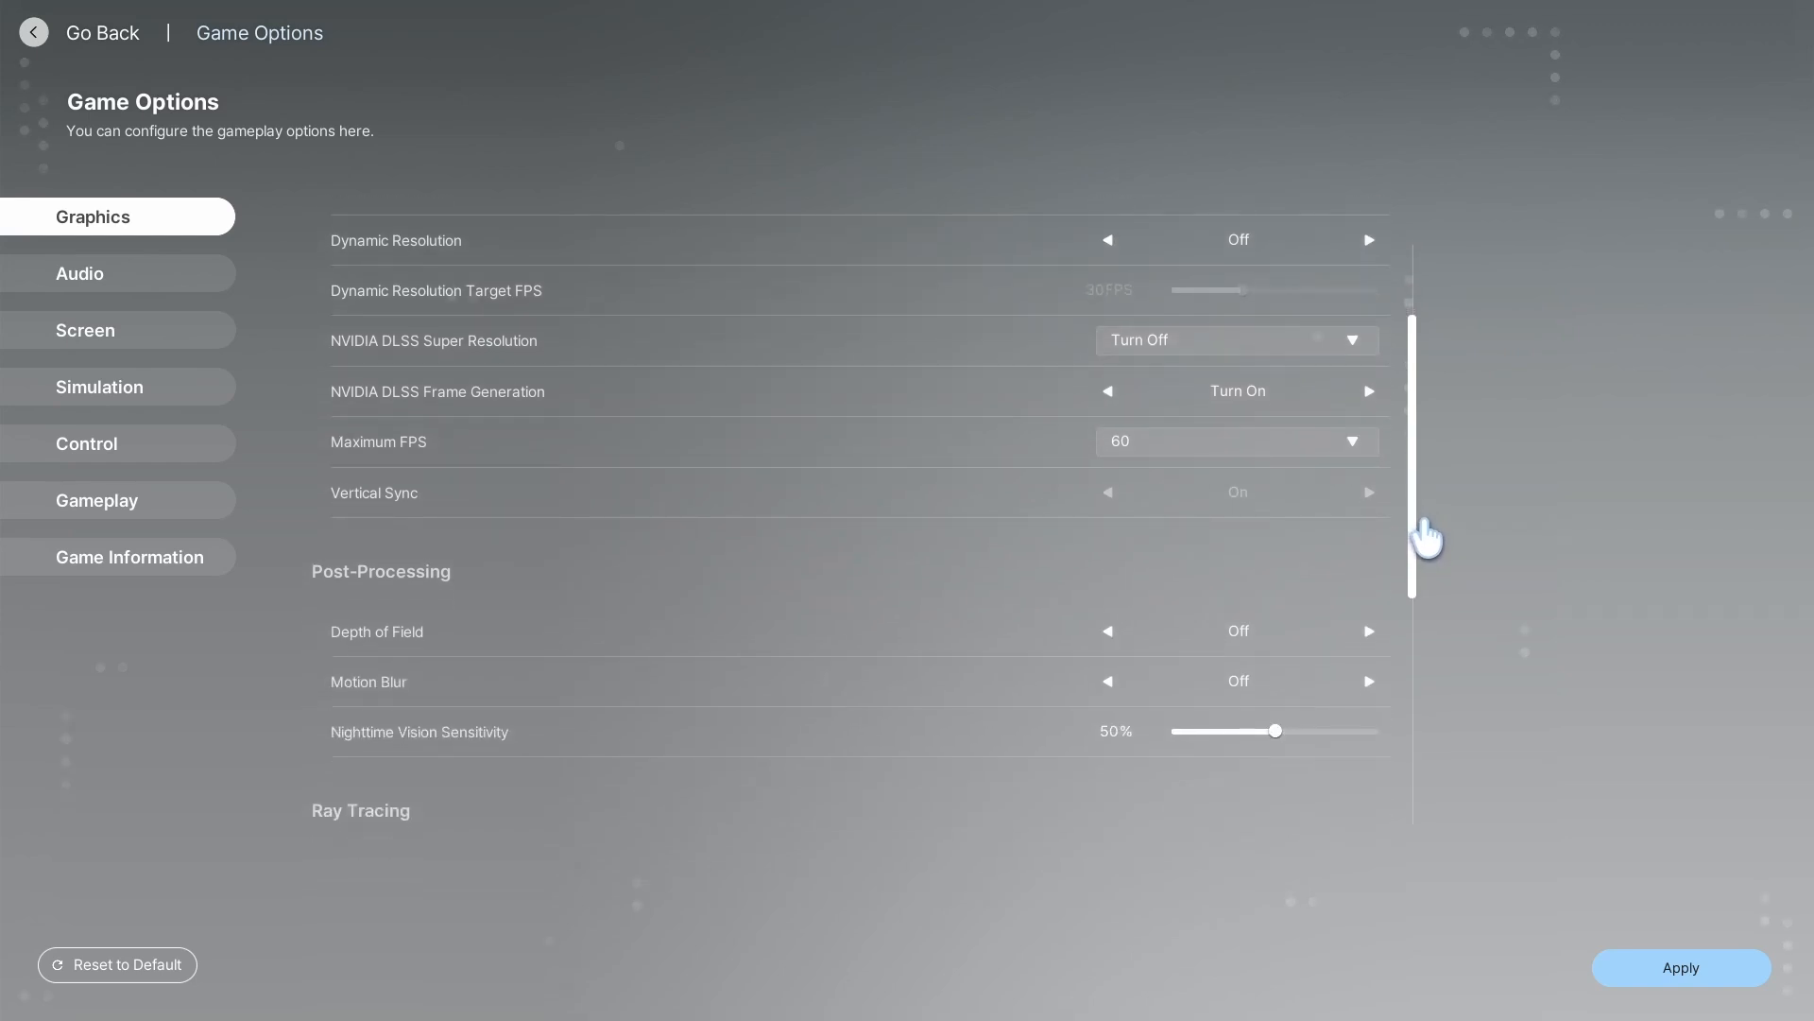
{"action": "scroll", "scroll_direction": "down", "scroll_amount": 3}
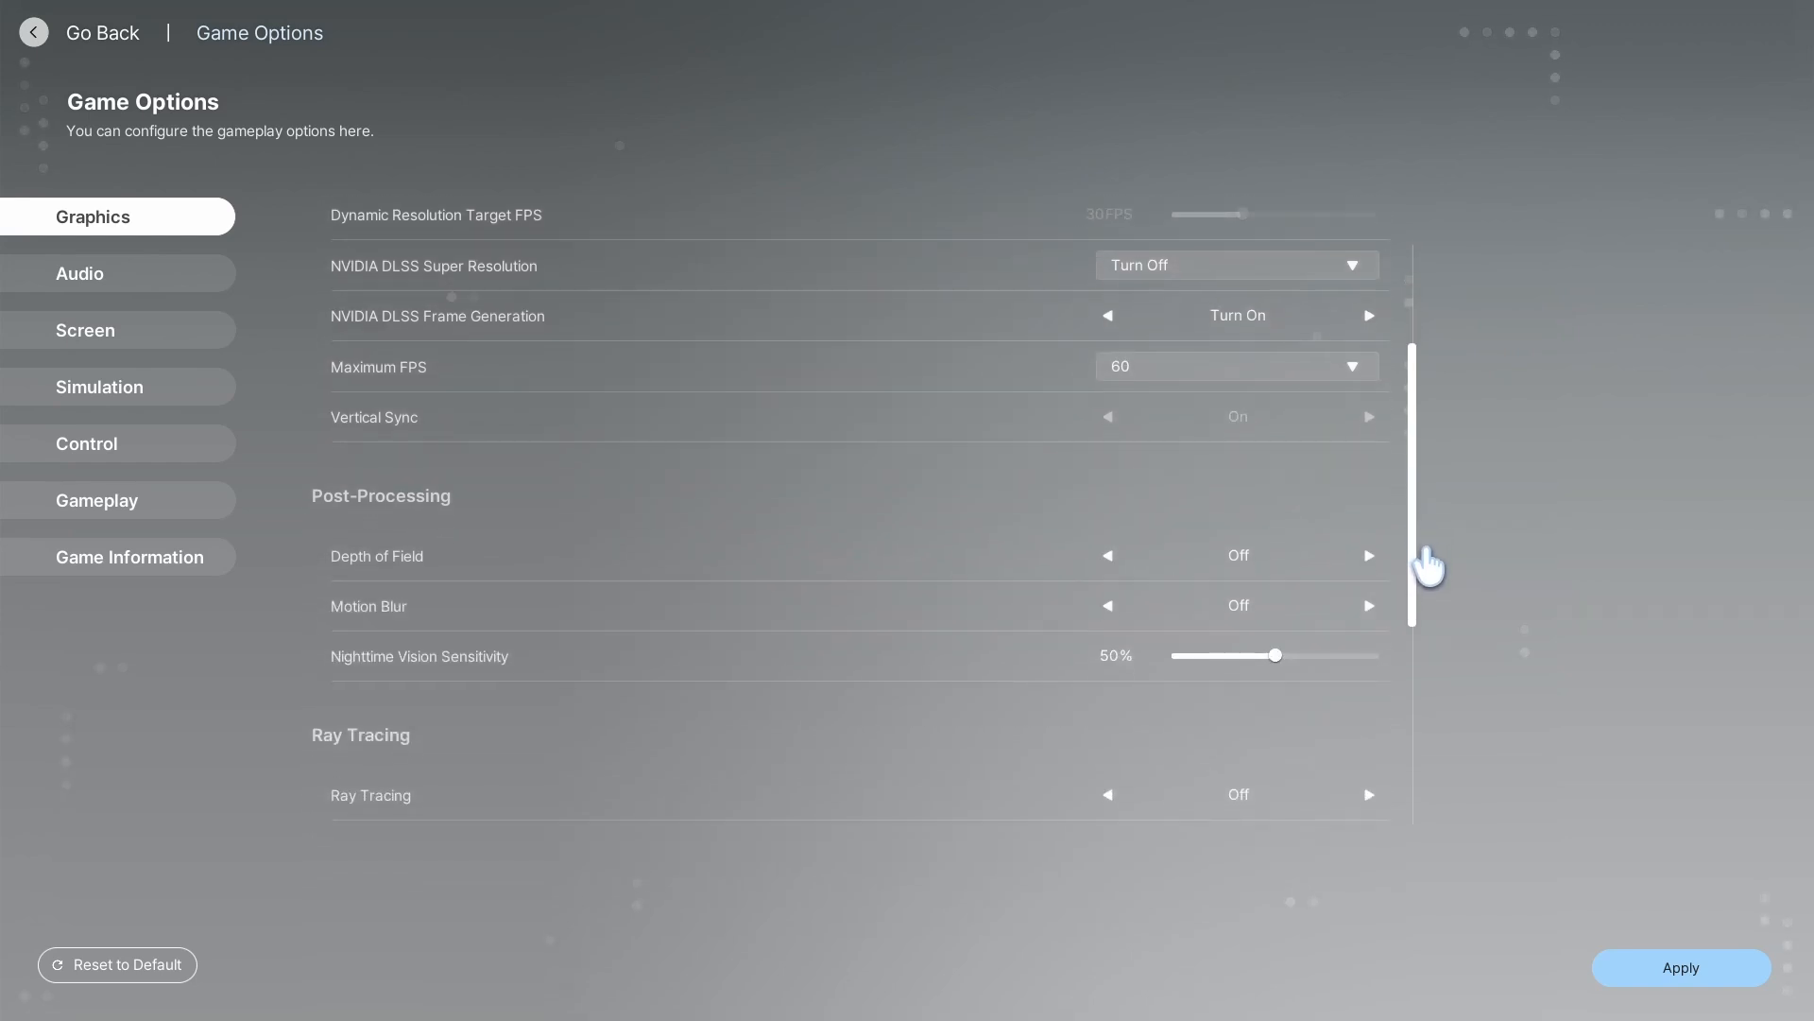
{"action": "scroll", "scroll_direction": "down", "scroll_amount": 3}
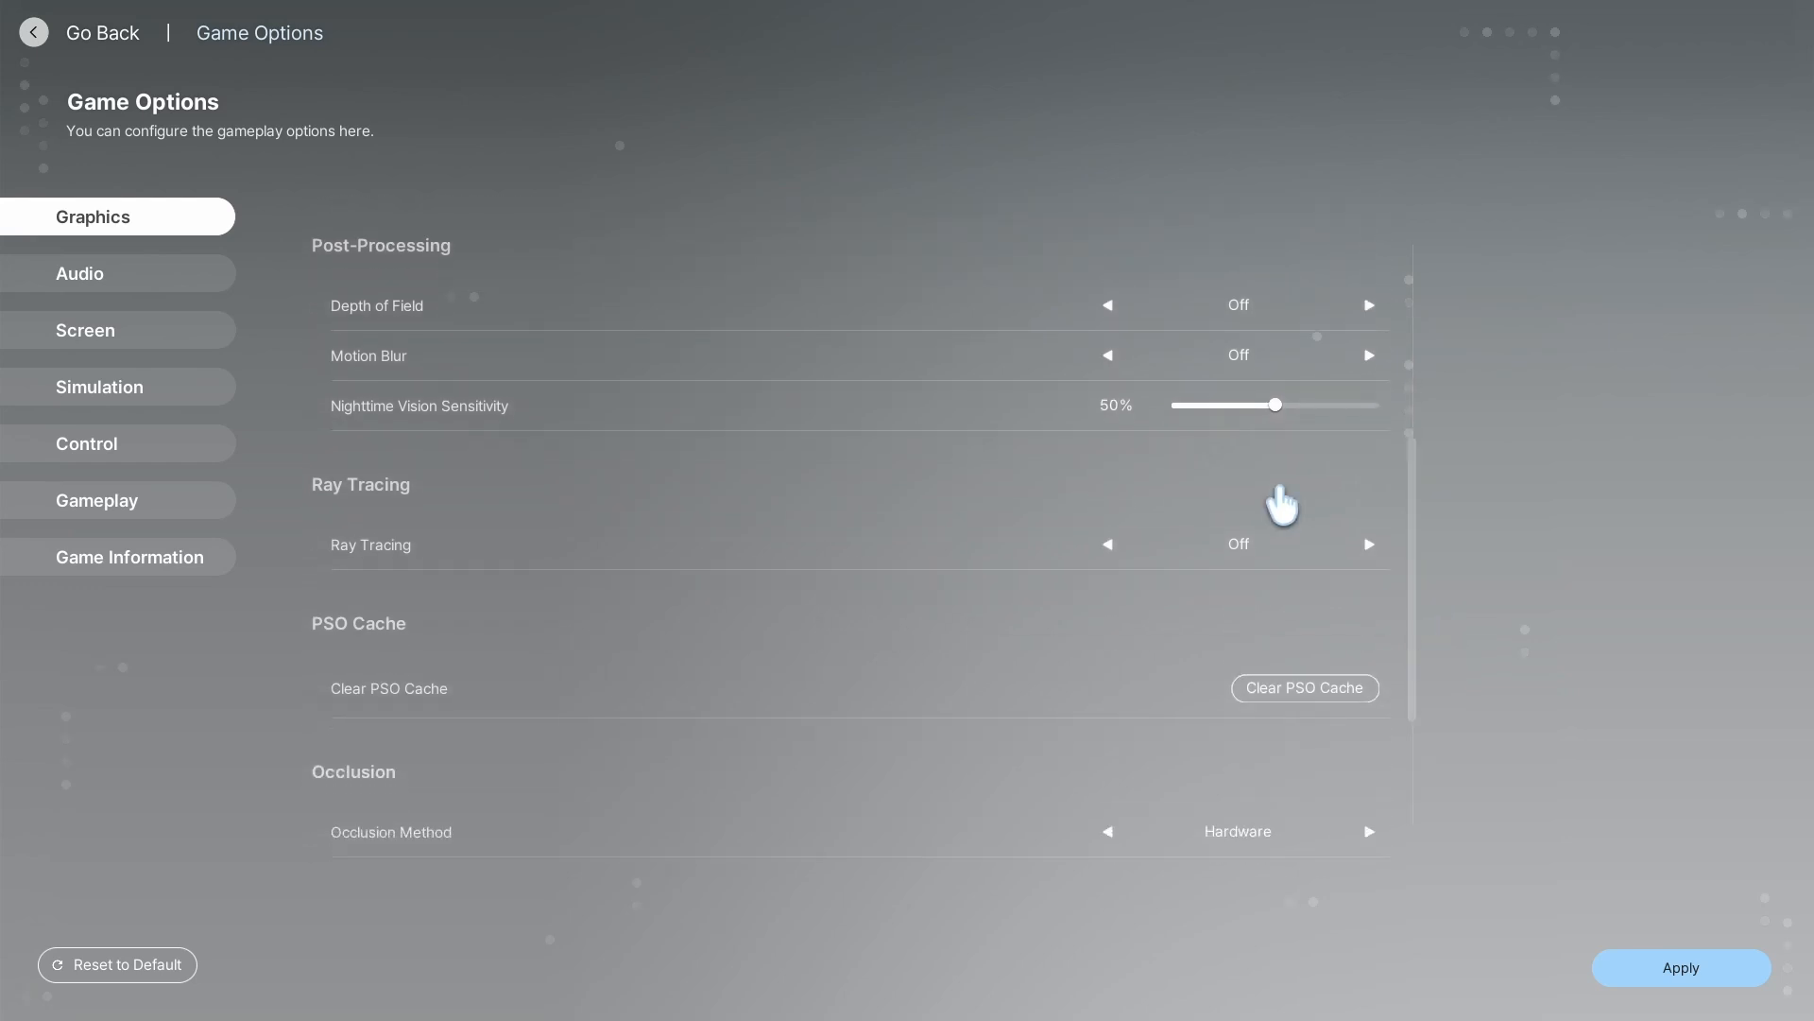
{"action": "mouse_move", "coordinate": [1250, 382]}
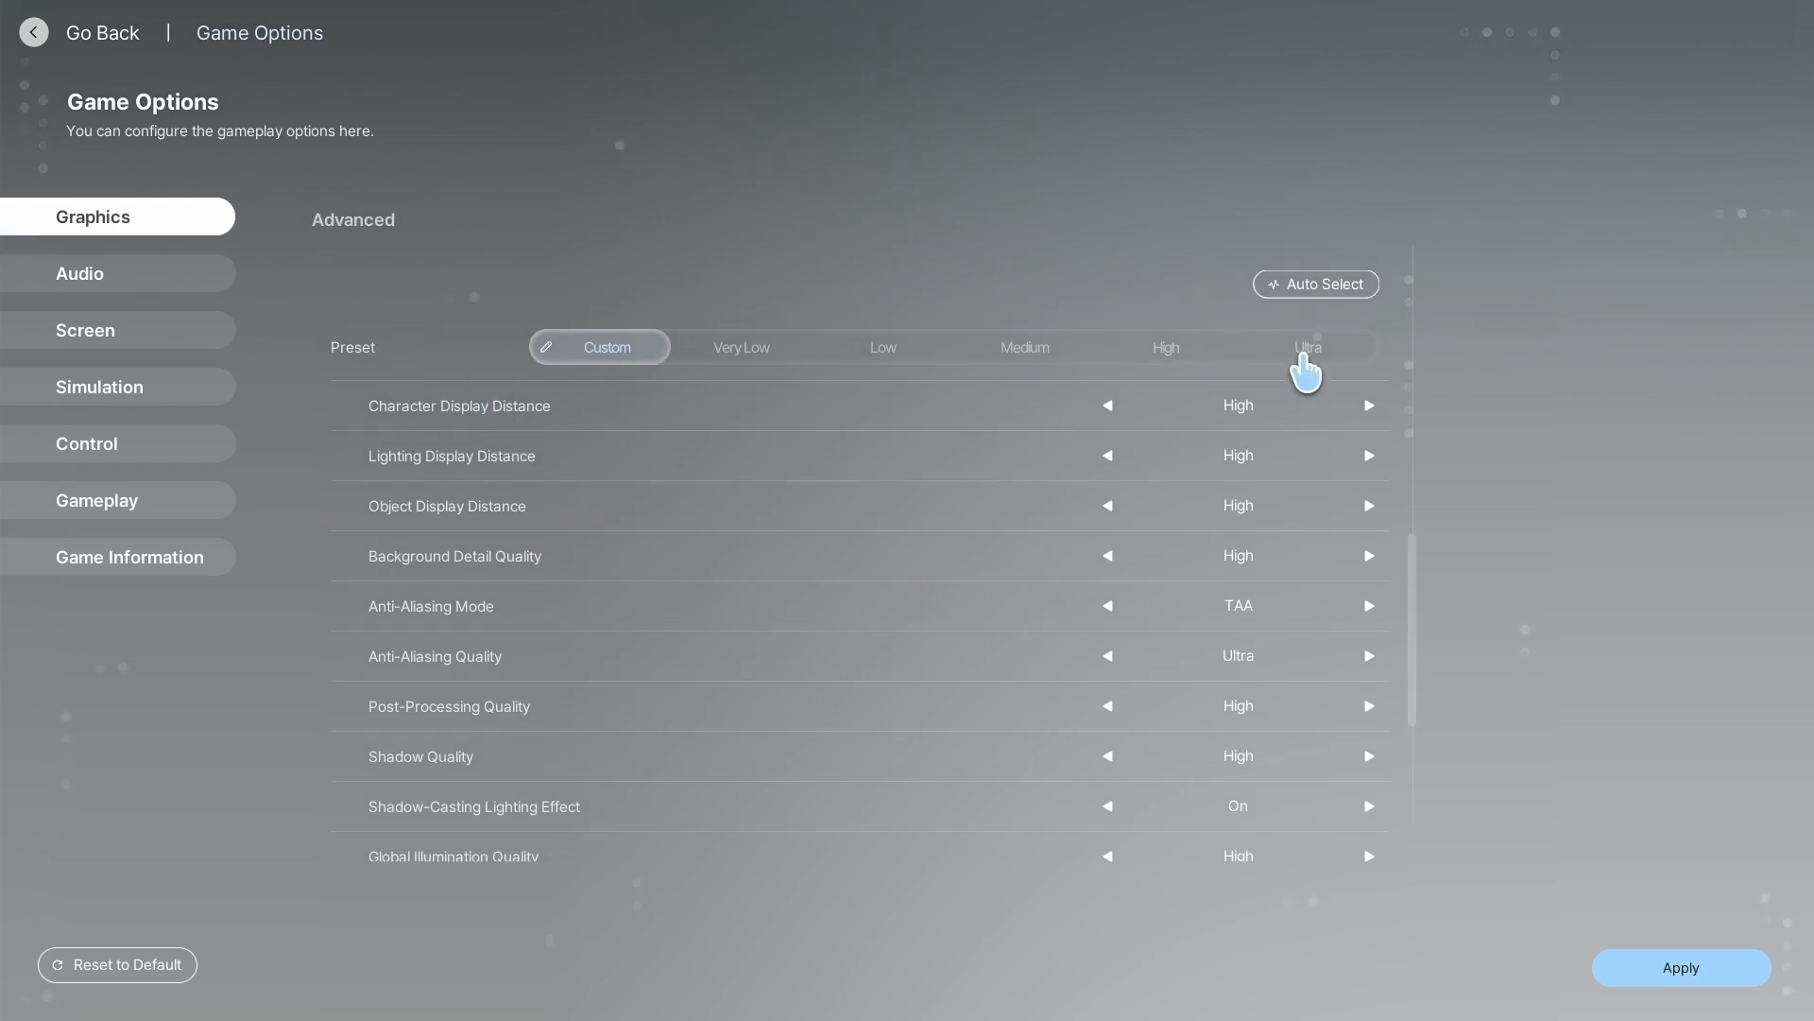
Set advanced graphics to Ultra with TSR anti-aliasing and apply, returning to the main menu
{"action": "left_click", "coordinate": [1306, 345]}
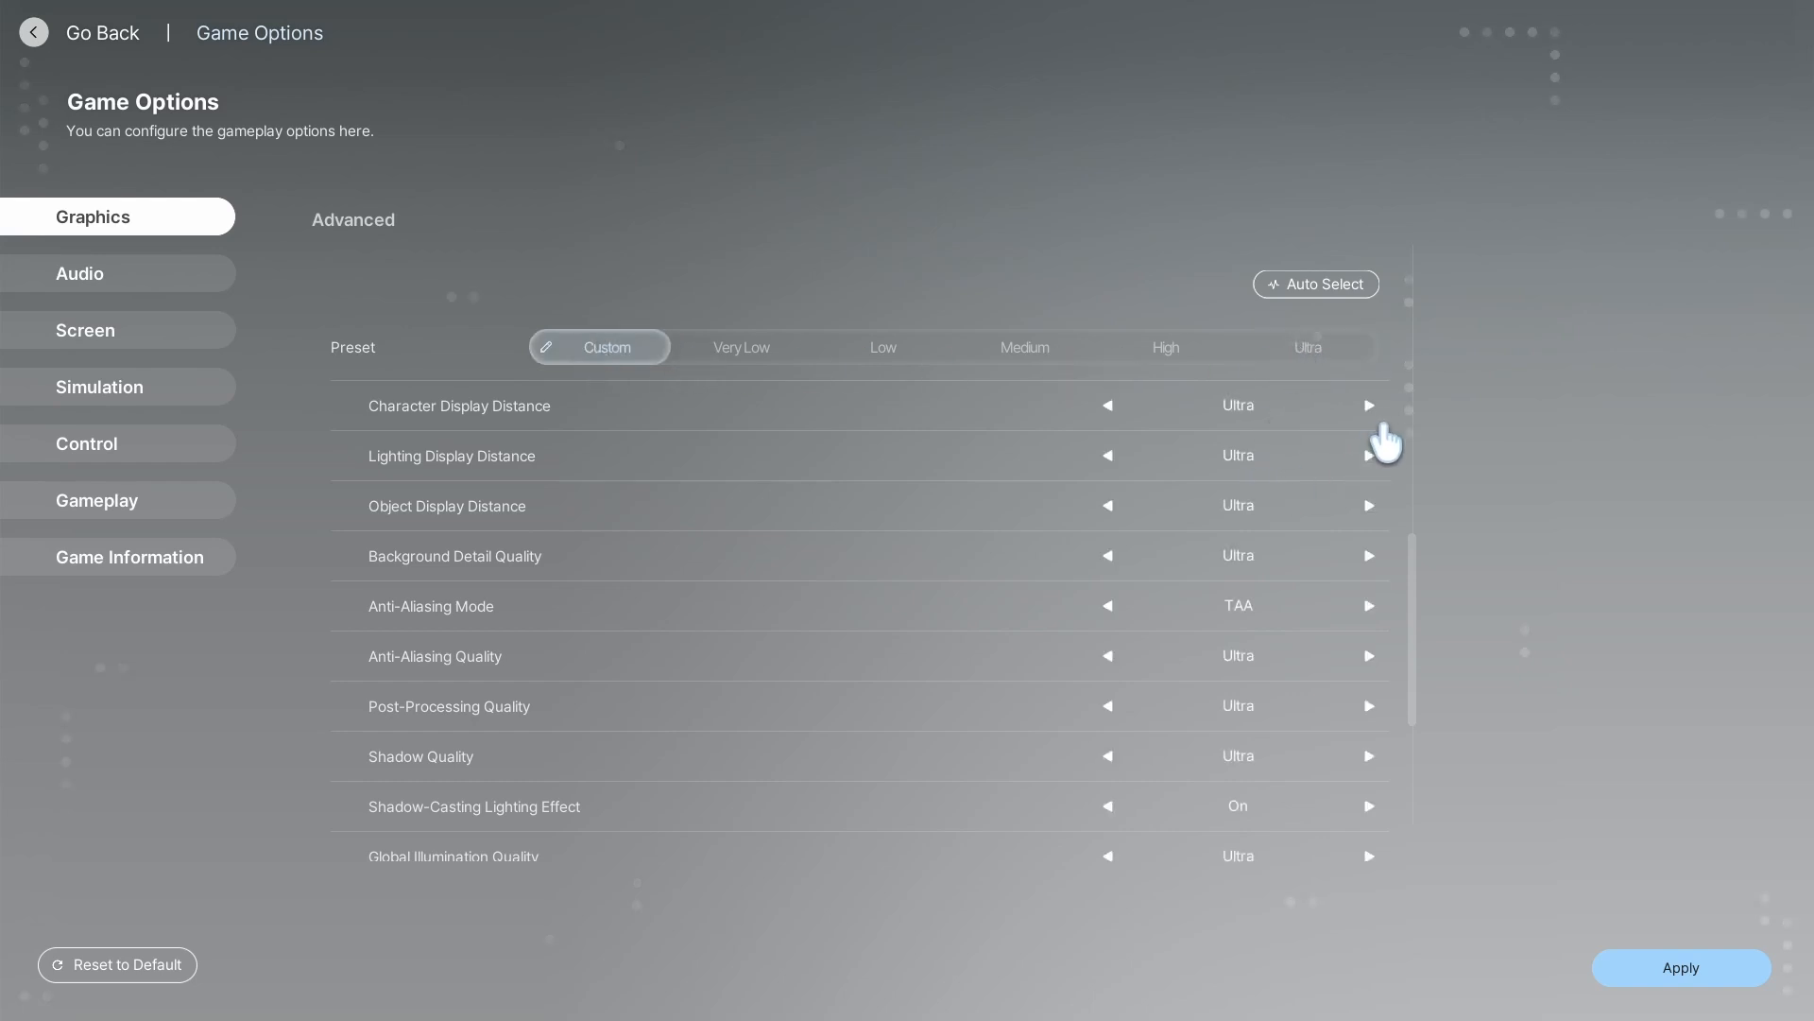
{"action": "mouse_move", "coordinate": [464, 625]}
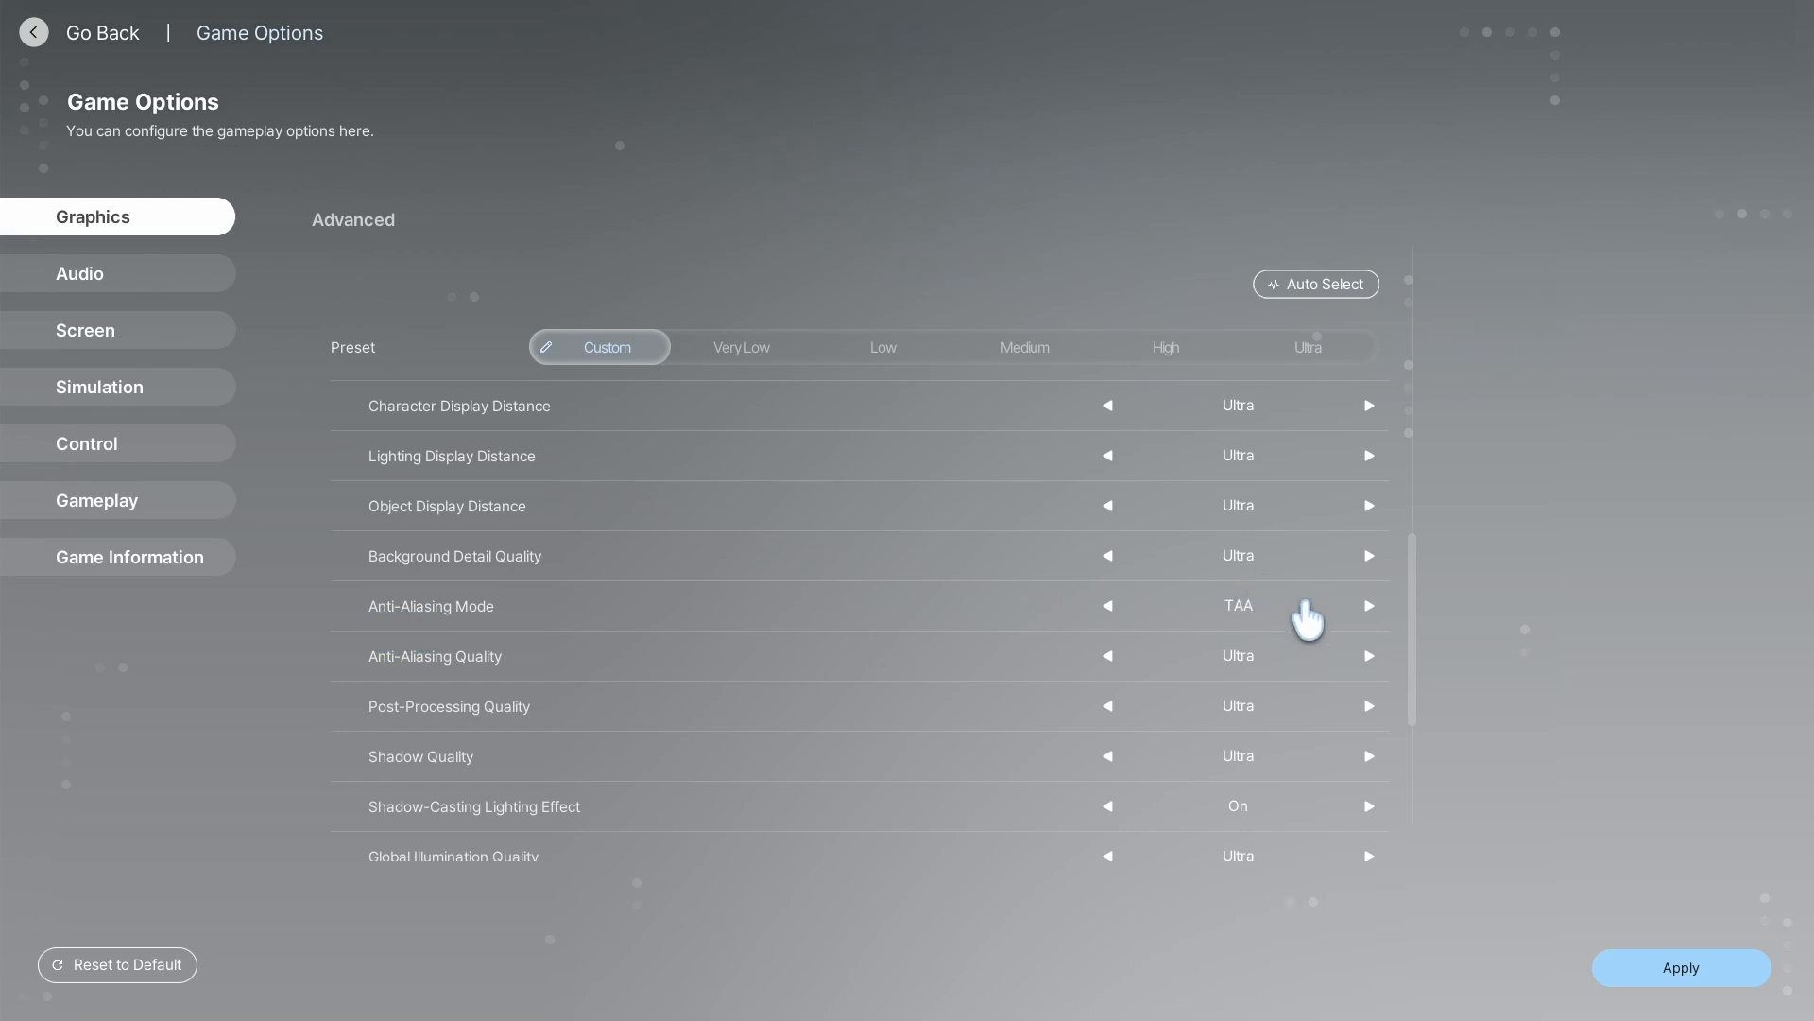
{"action": "left_click", "coordinate": [1369, 605]}
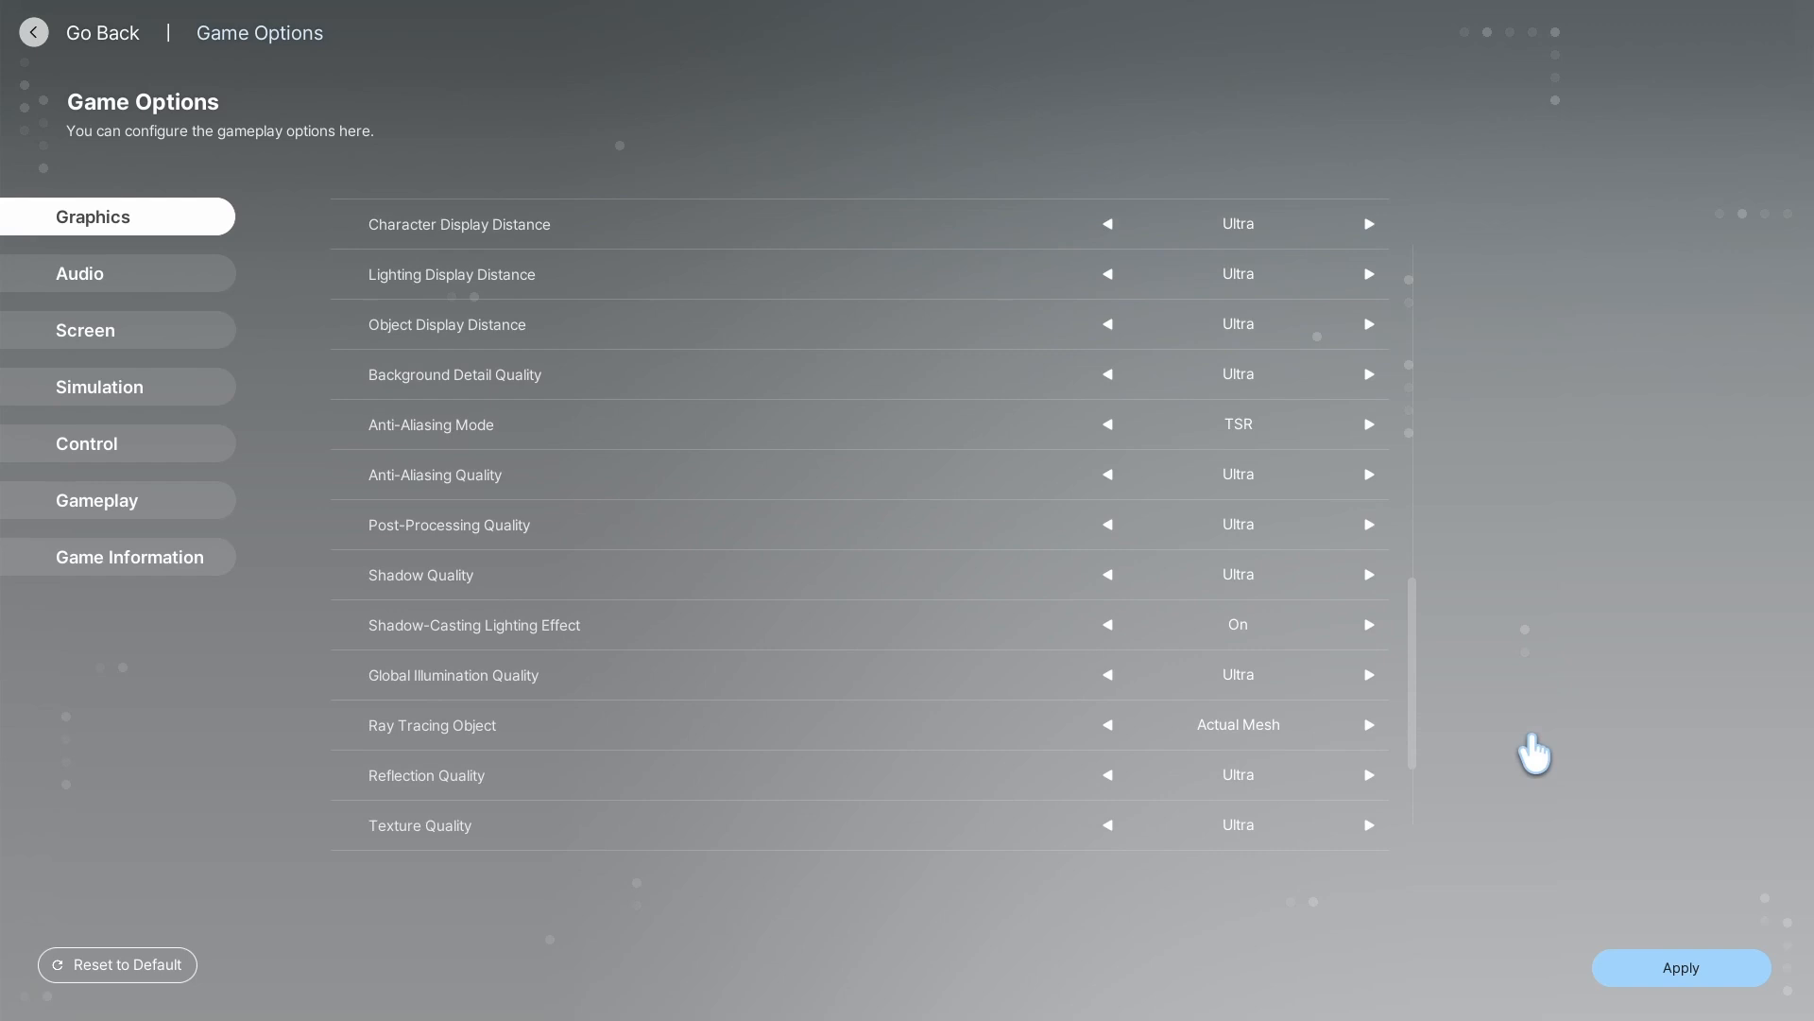
{"action": "left_click", "coordinate": [1681, 966]}
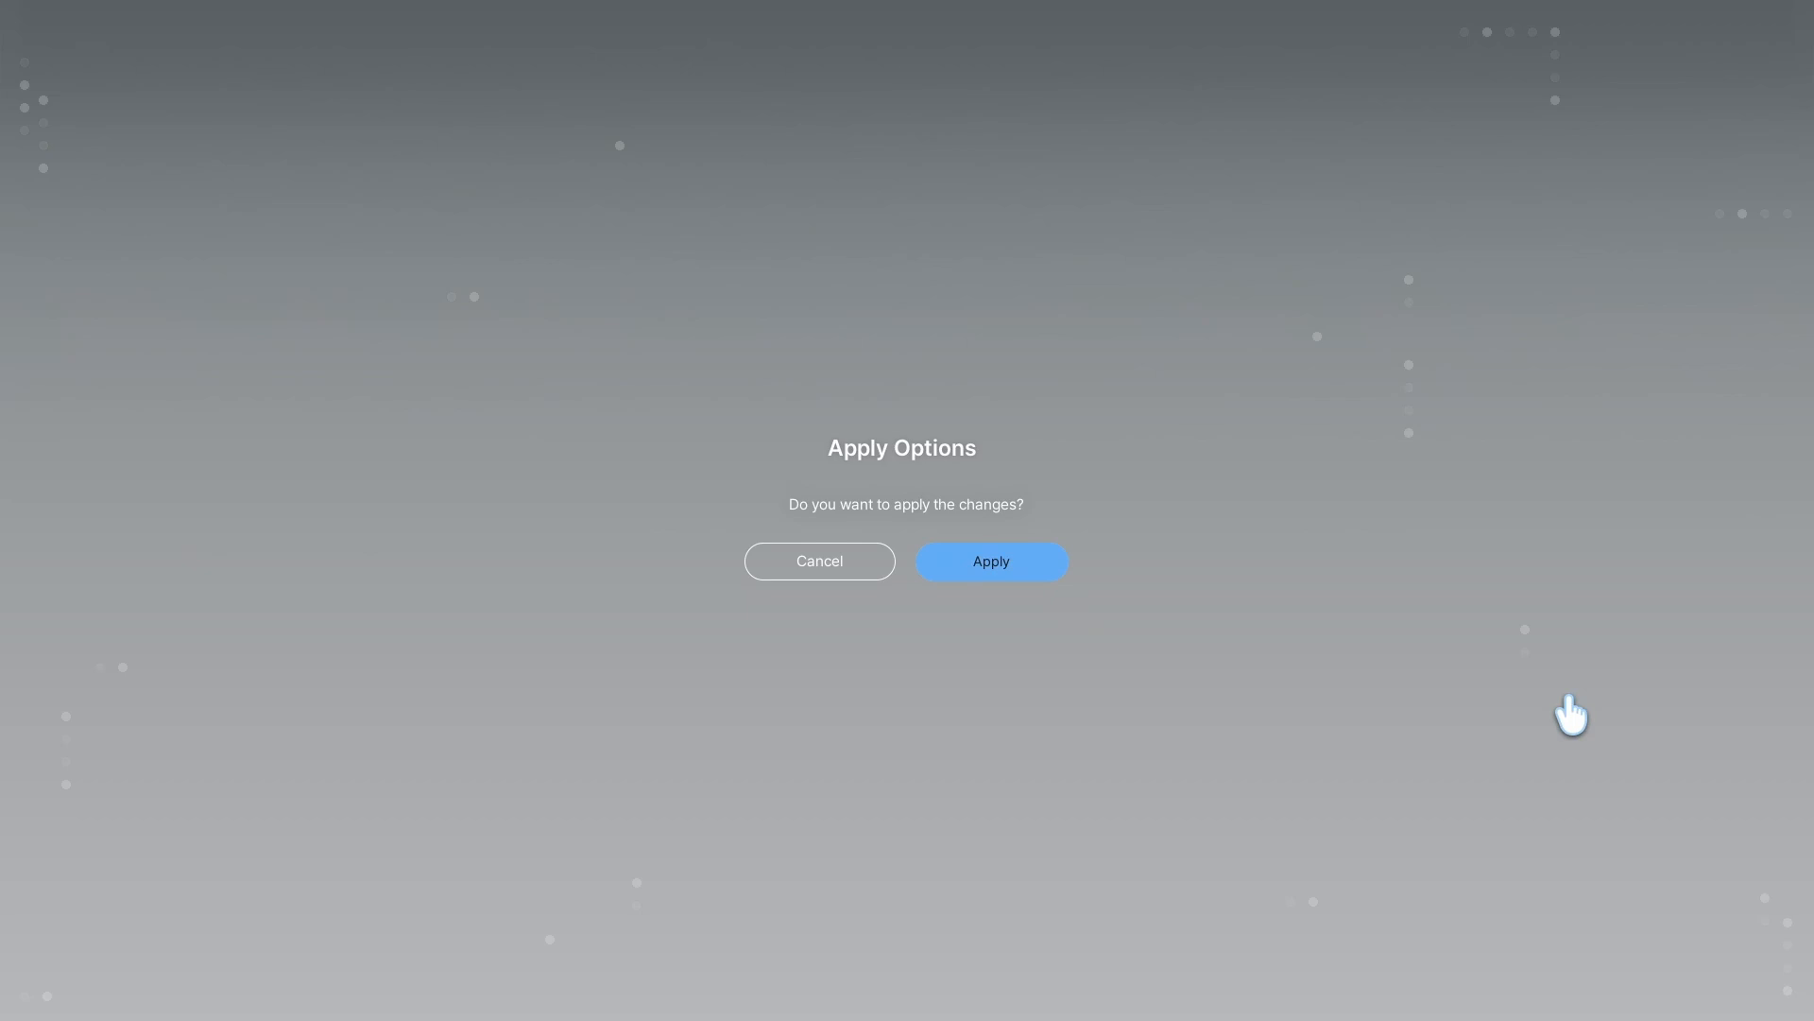
{"action": "left_click", "coordinate": [988, 561]}
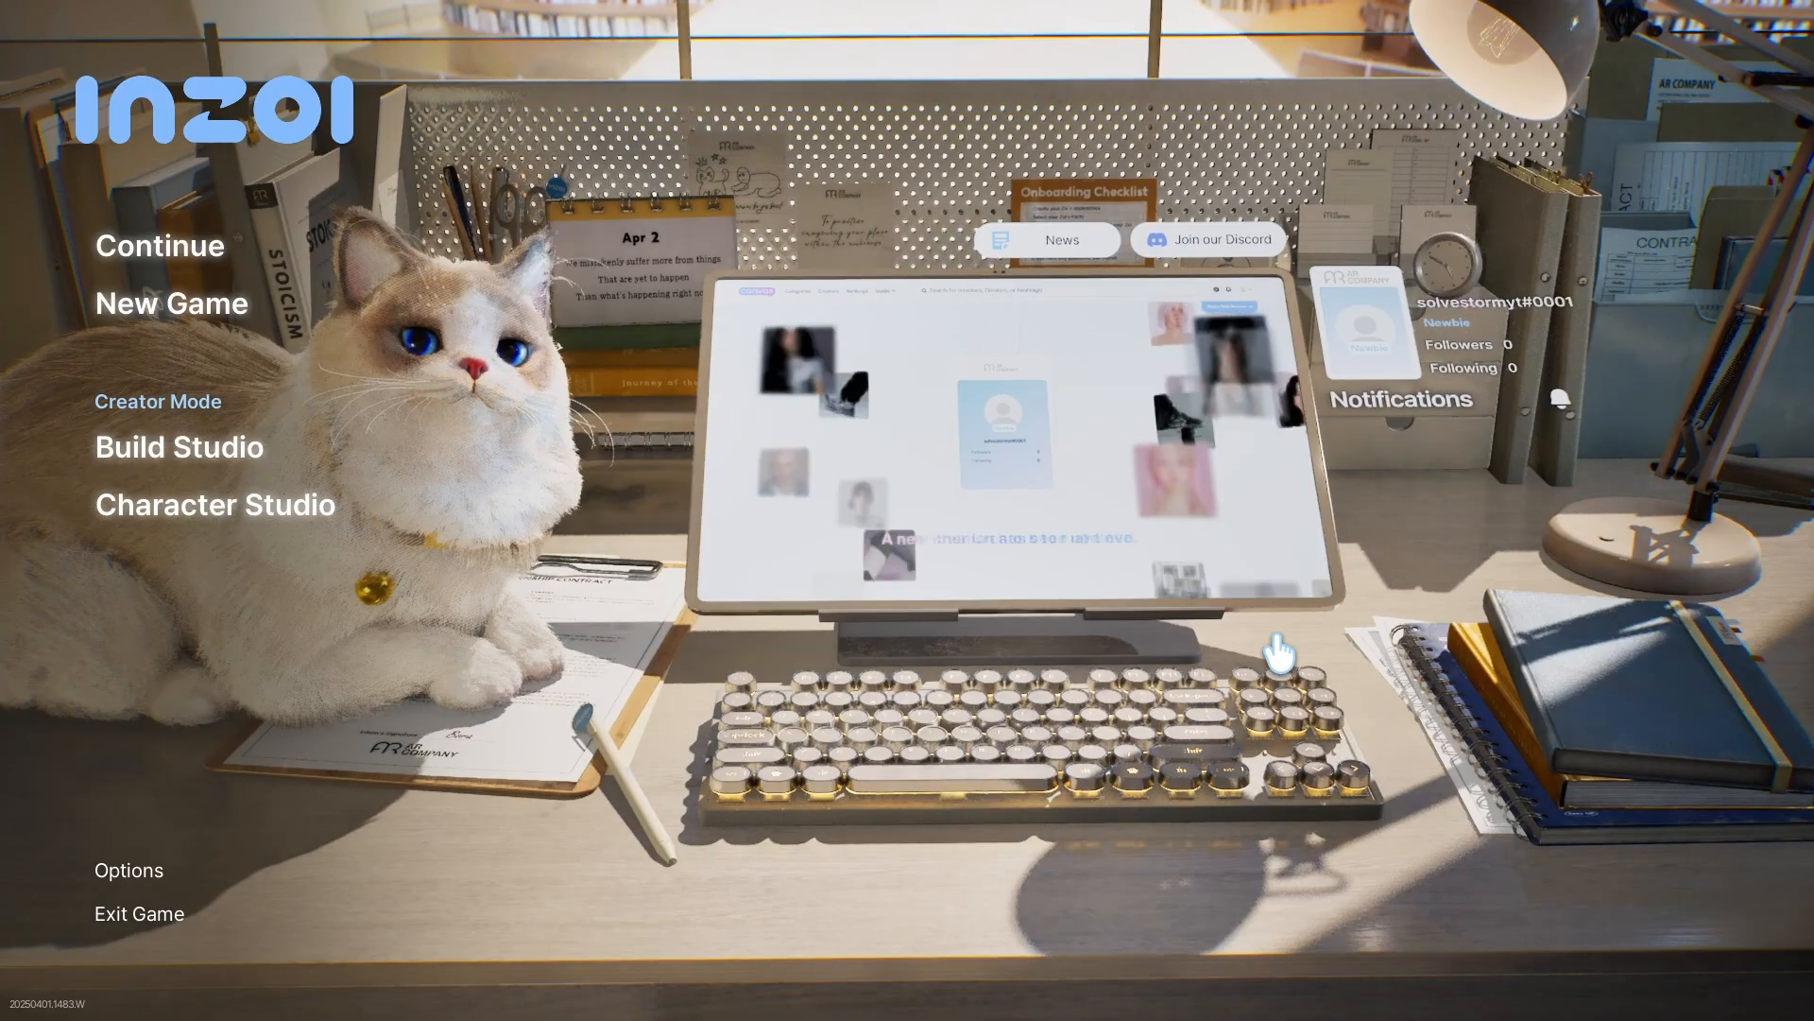